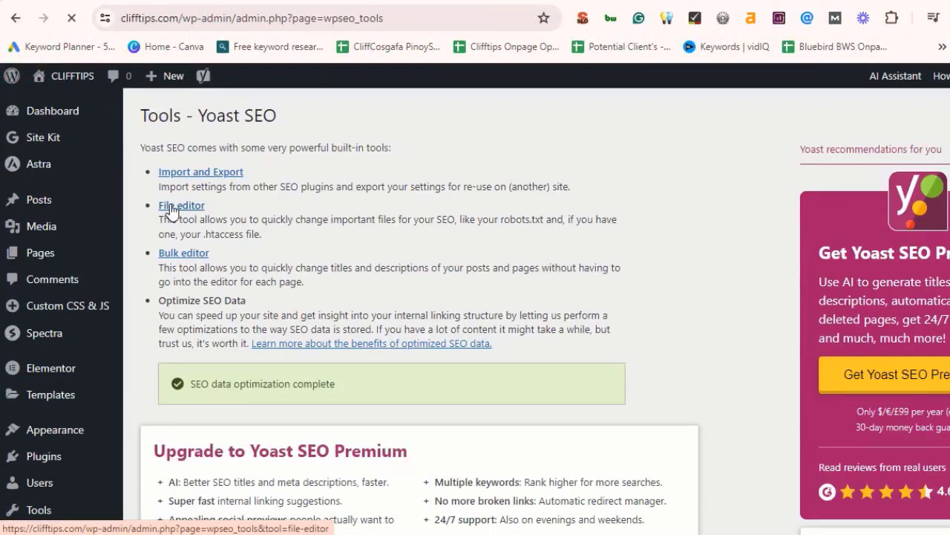
Go to hstspreload.org to confirm clifftips.com is eligible but not yet preloaded
click(208, 18)
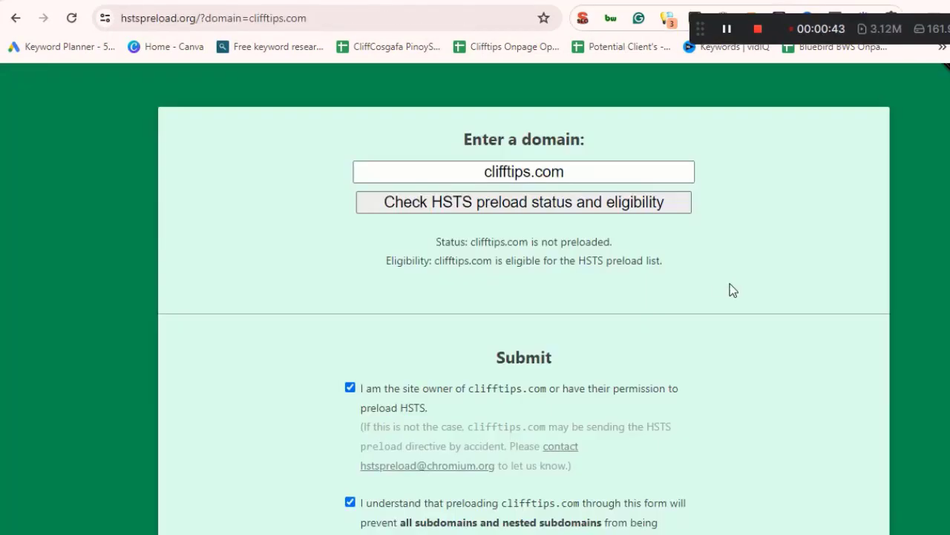